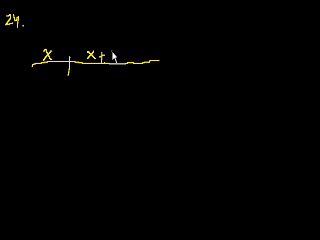
text(18)
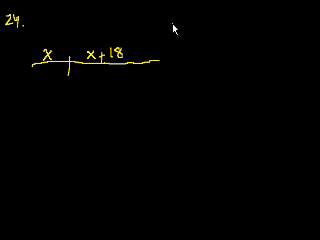
text(x+x+18)
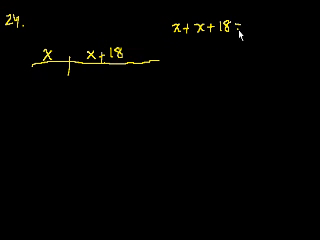
text(=40)
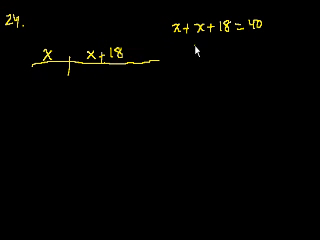
text(2x+1)
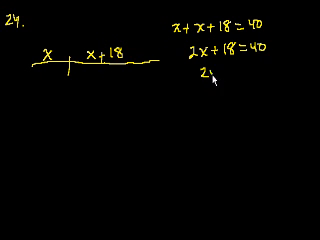
text(2x =)
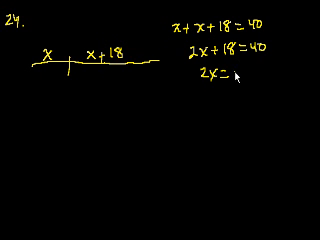
text(22)
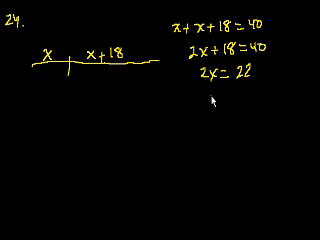
text(x=11)
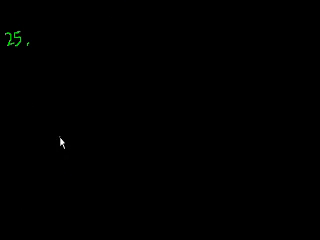
mouse_move(20, 145)
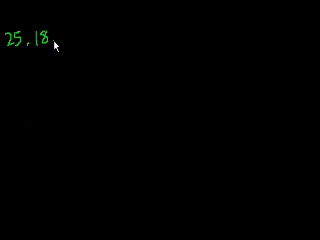
text(5)
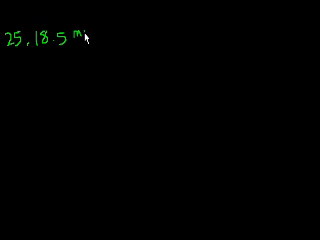
text(miles)
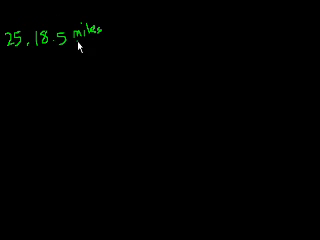
text(/sec)
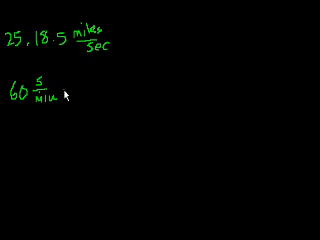
text(· 60 min/hour =)
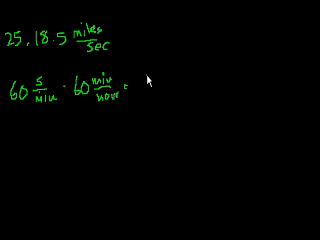
text(3600 s/)
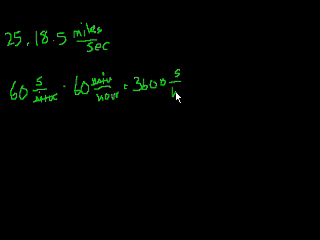
text(hour)
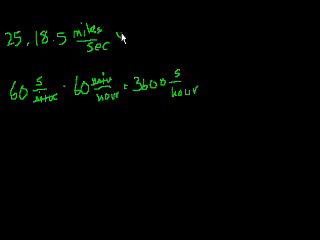
text(x 3600)
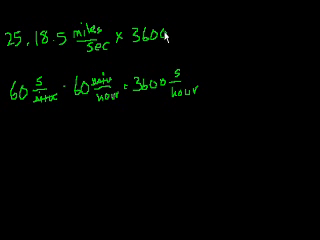
text(sec/hour =)
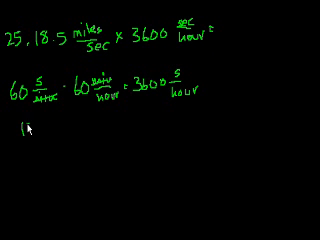
text(18.5)
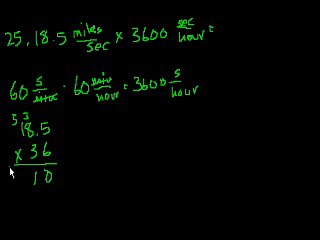
text(1)
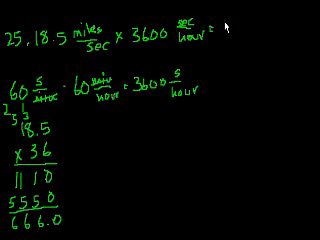
text(66,600)
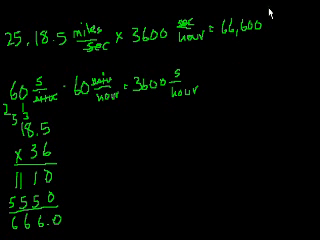
text(mi)
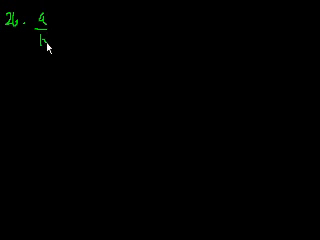
text(>0)
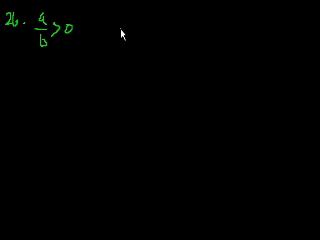
text(both ()
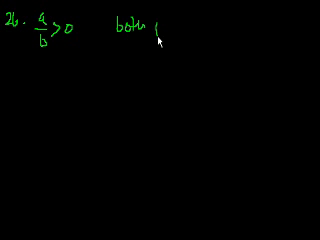
text(pos)
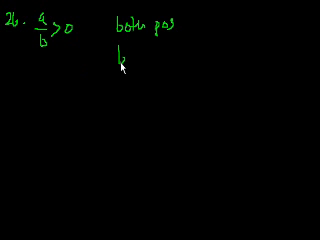
text(both neg)
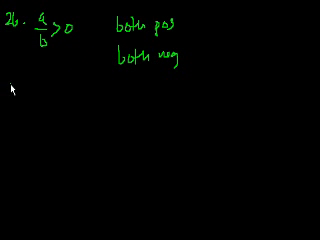
text(A) a>0)
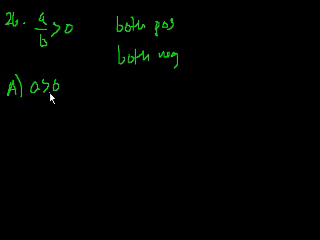
text(b))
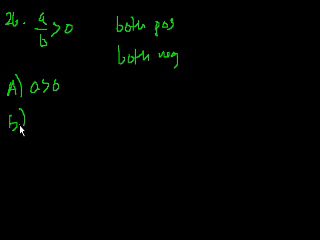
text(b>0)
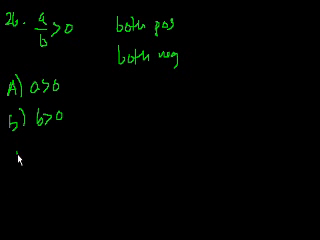
text(c) c)
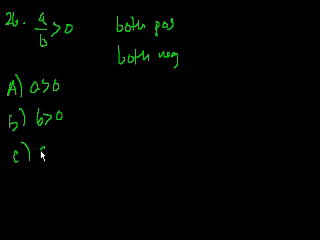
text(ab>0)
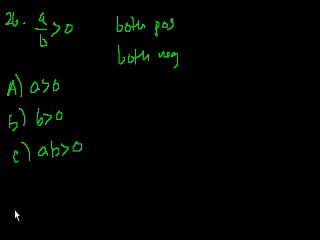
mouse_move(50, 12)
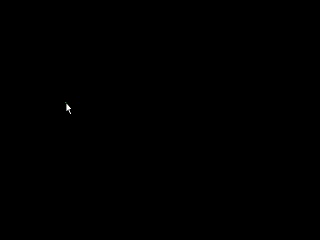
mouse_move(88, 95)
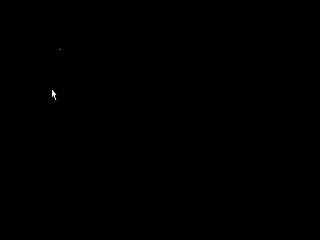
mouse_move(8, 28)
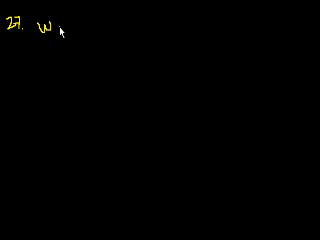
text(> 2)
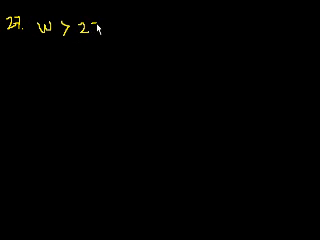
text(500)
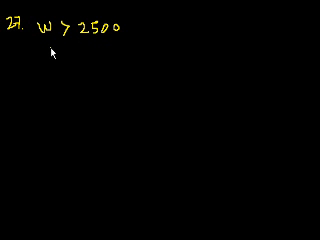
mouse_move(22, 58)
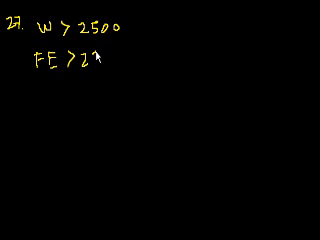
text(22)
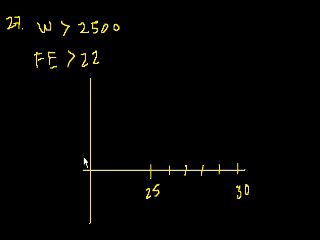
mouse_move(75, 154)
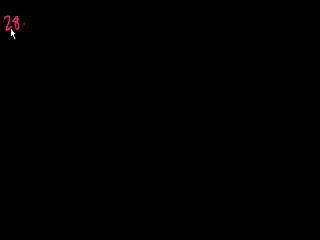
mouse_move(47, 21)
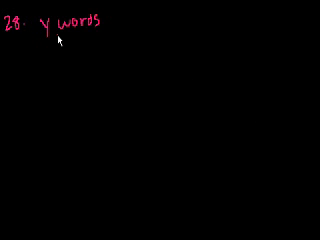
text(x u)
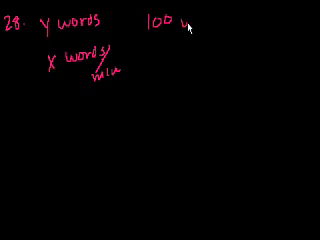
text(words)
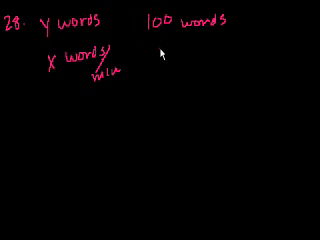
text(50 words/)
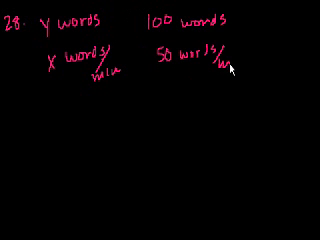
text(min)
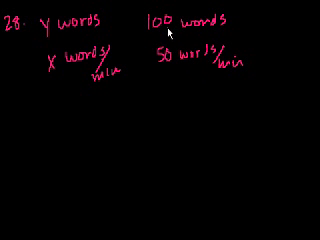
mouse_move(291, 22)
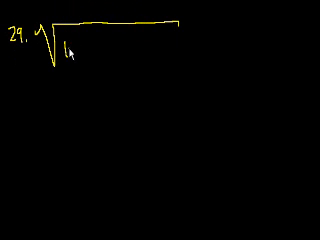
text(16·20 + 8·32)
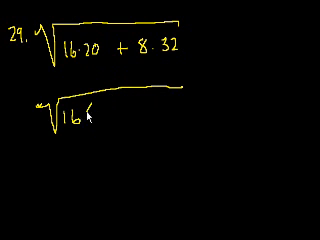
text((20)
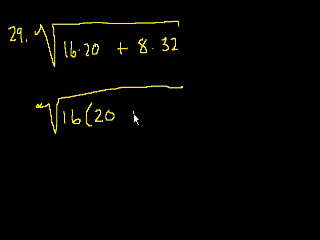
text(+)
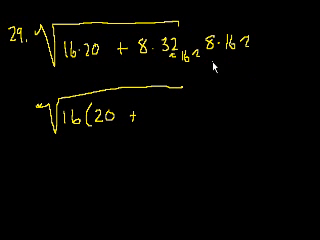
text(16·16)
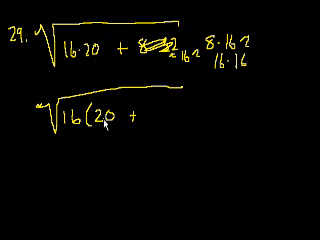
text(16)
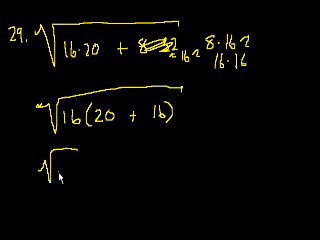
text(16 · √)
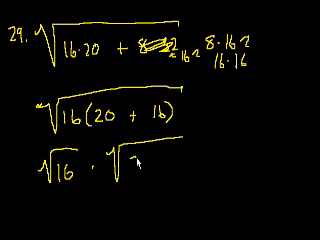
text(20+16)
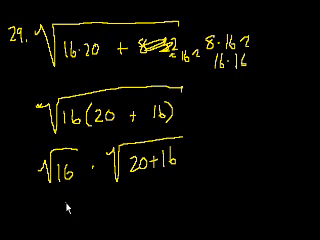
text(4)
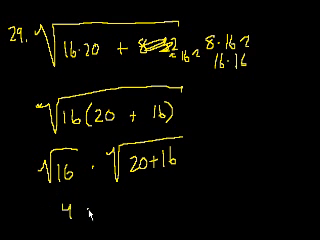
text(·)
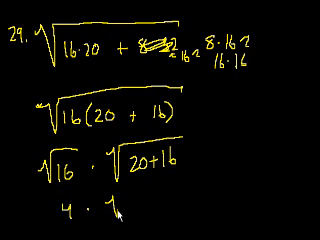
text(√36)
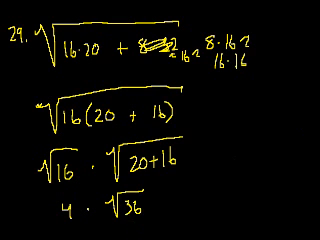
scroll(down, 3)
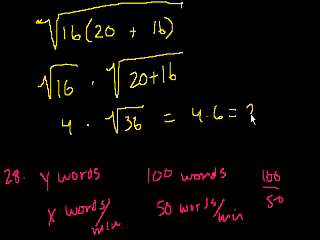
text(24)
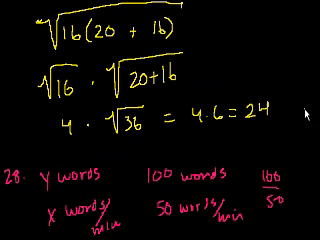